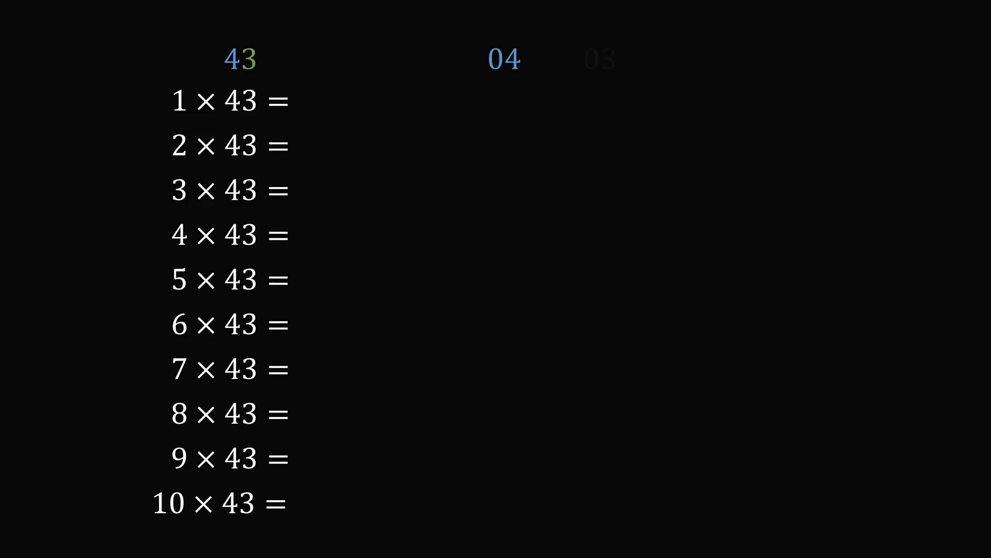
Advance the animation so the green 03 heading appears beside the blue 04.
click(599, 59)
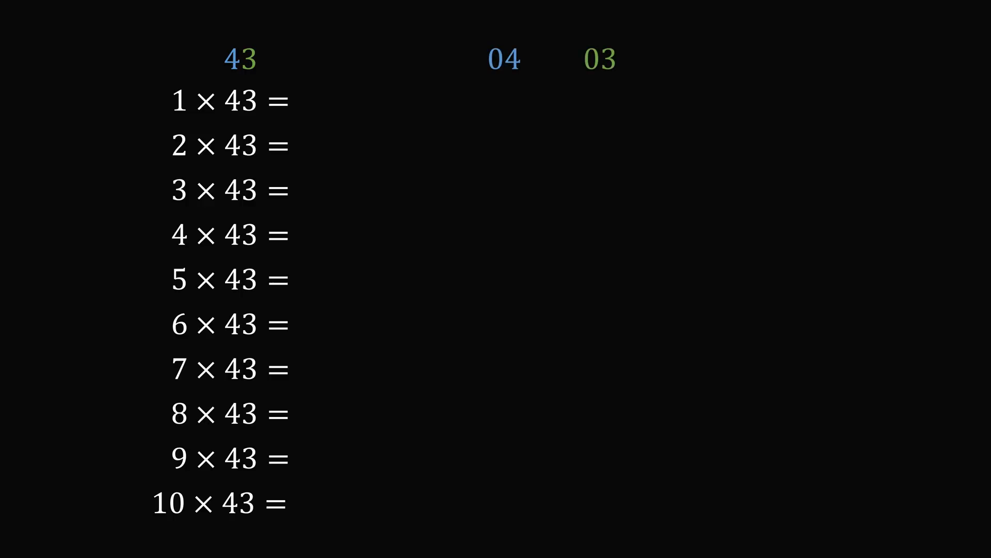